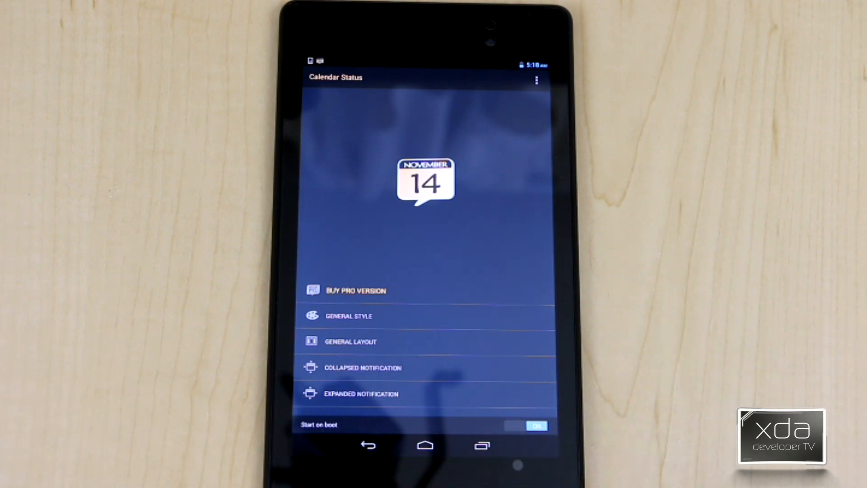
Exit Calendar Status to the tablet's home screen with the Home button.
left_click(424, 445)
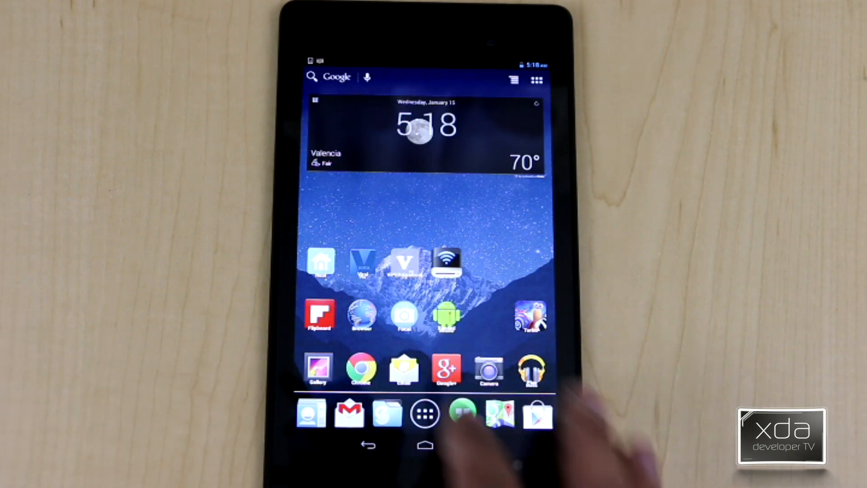
Launch Calendar Status again from the launcher's app drawer.
left_click_drag(423, 64, 424, 188)
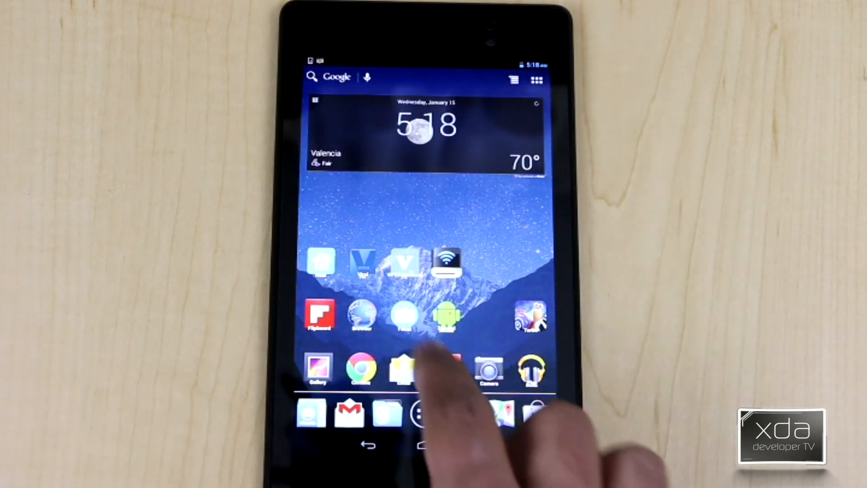
left_click(536, 79)
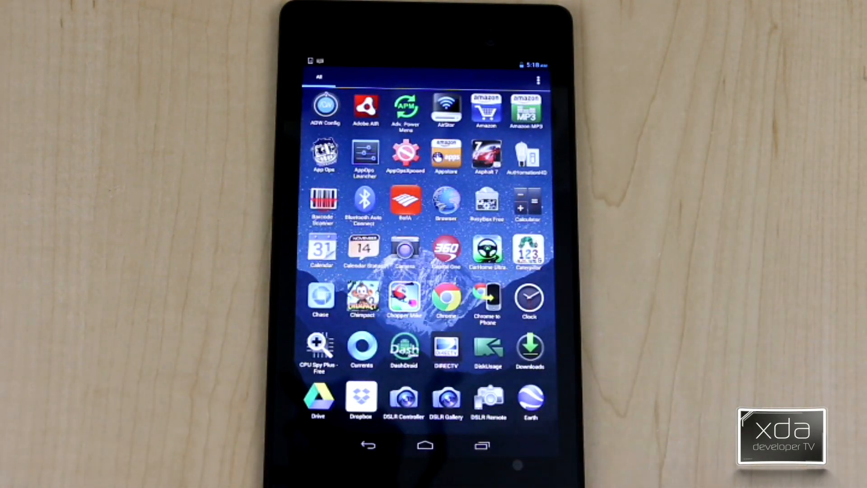
left_click(364, 252)
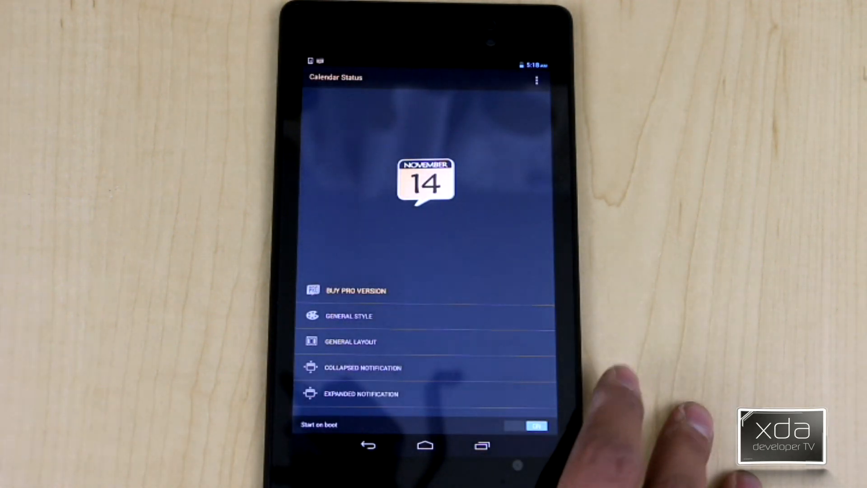
Open COLLAPSED NOTIFICATION from the main menu to show its Style tab options.
left_click(349, 315)
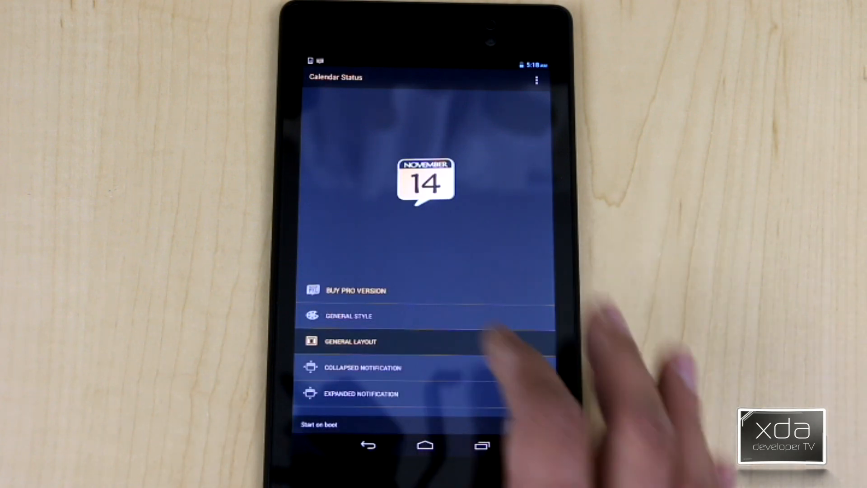
left_click(350, 341)
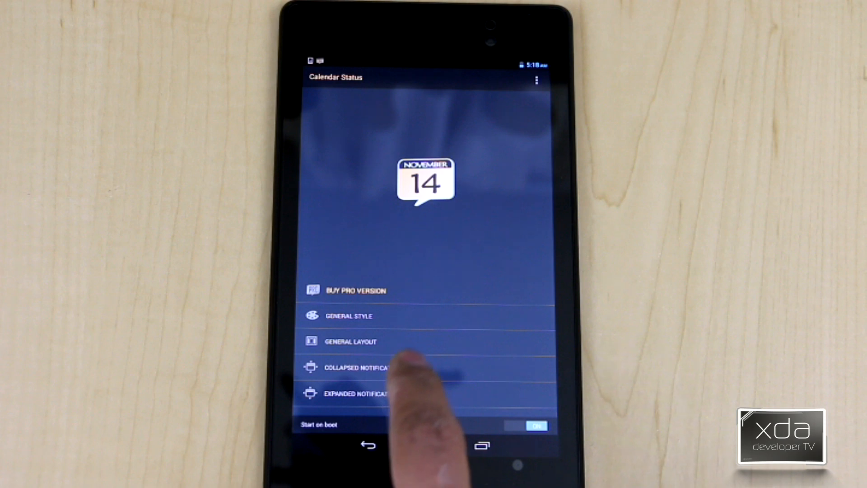
left_click(359, 368)
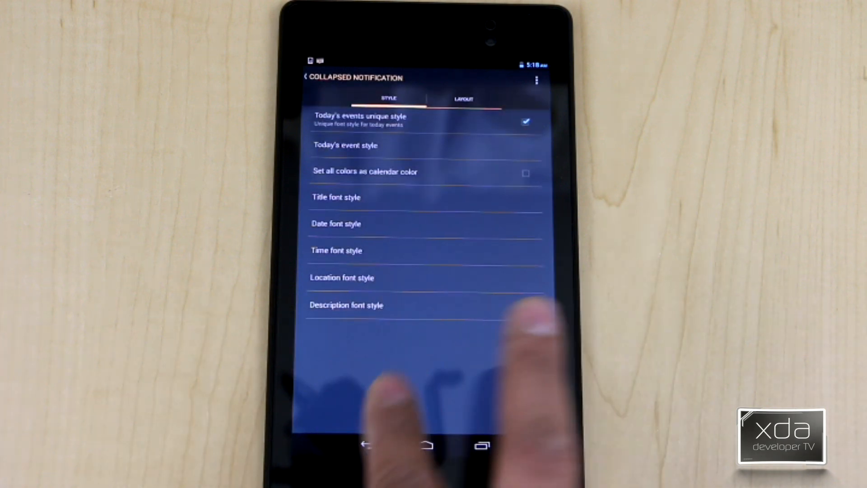